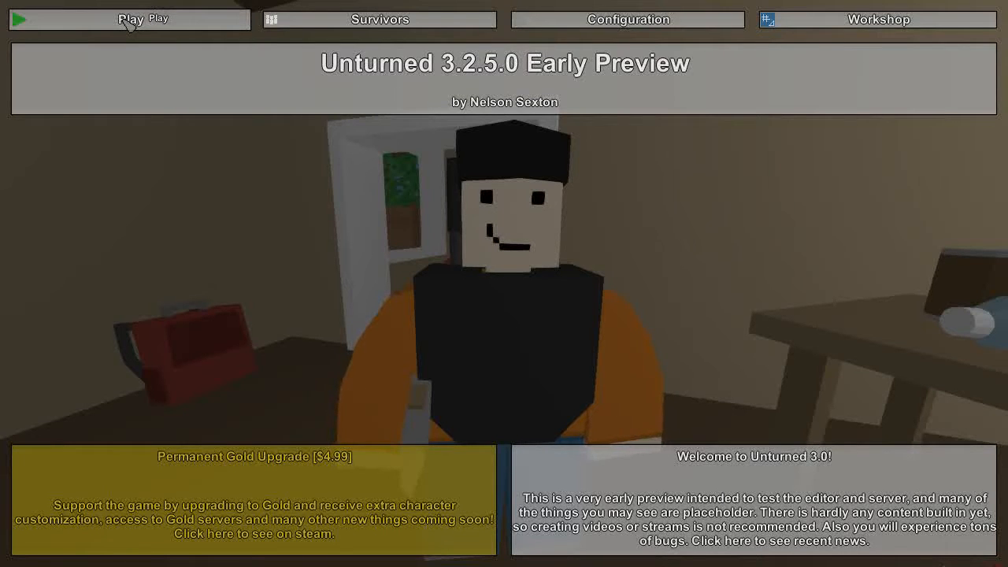
mouse_move(330, 183)
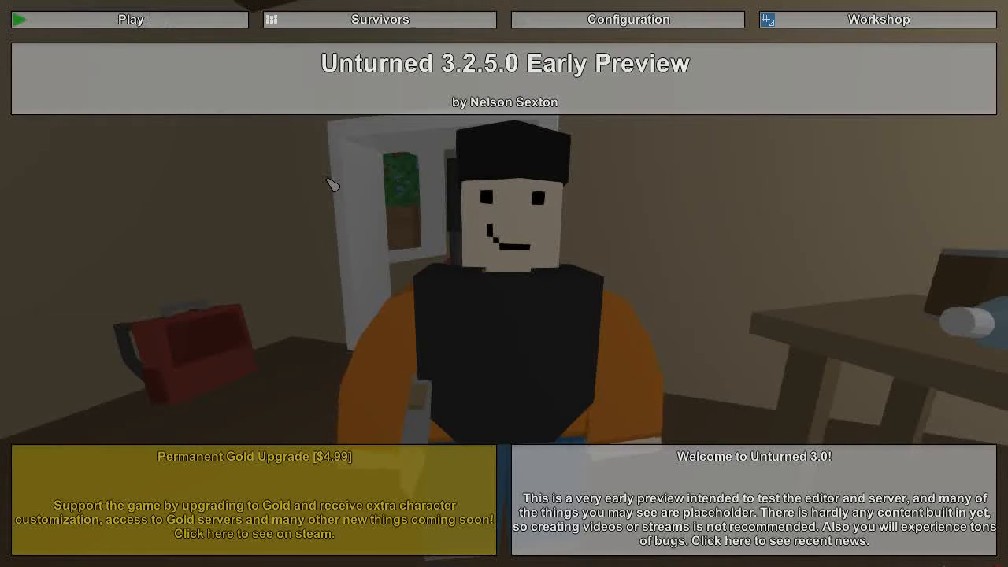
Step: Launch a Singleplayer game from the Play menu
left_click(130, 19)
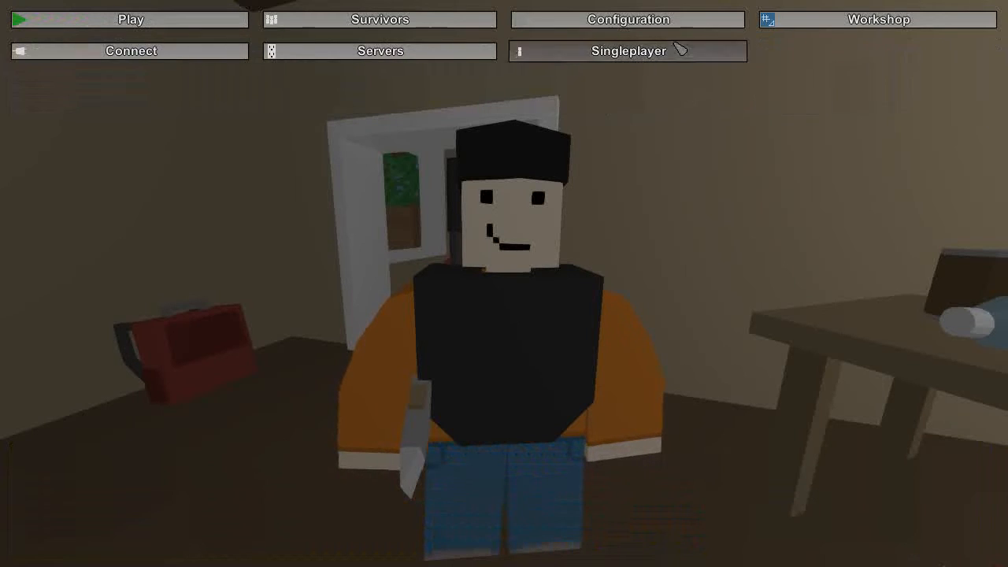
left_click(628, 50)
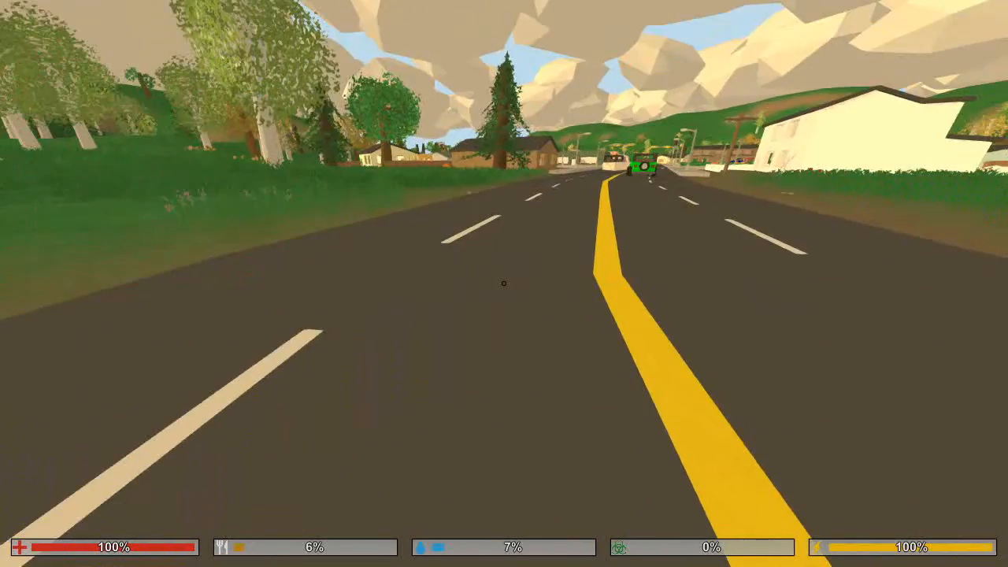
Step: Enter the vehicle on the road to start driving
key("i")
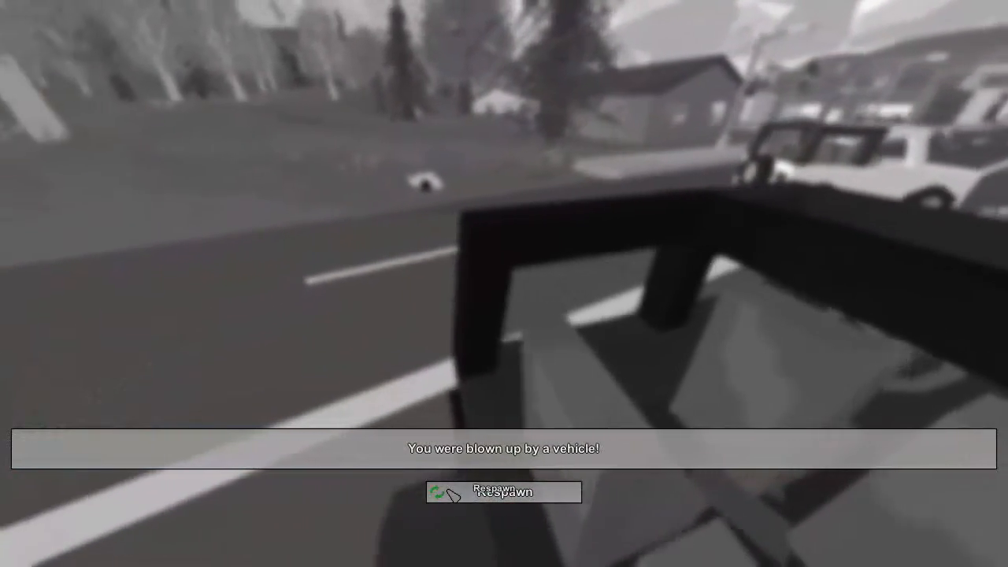
left_click(502, 492)
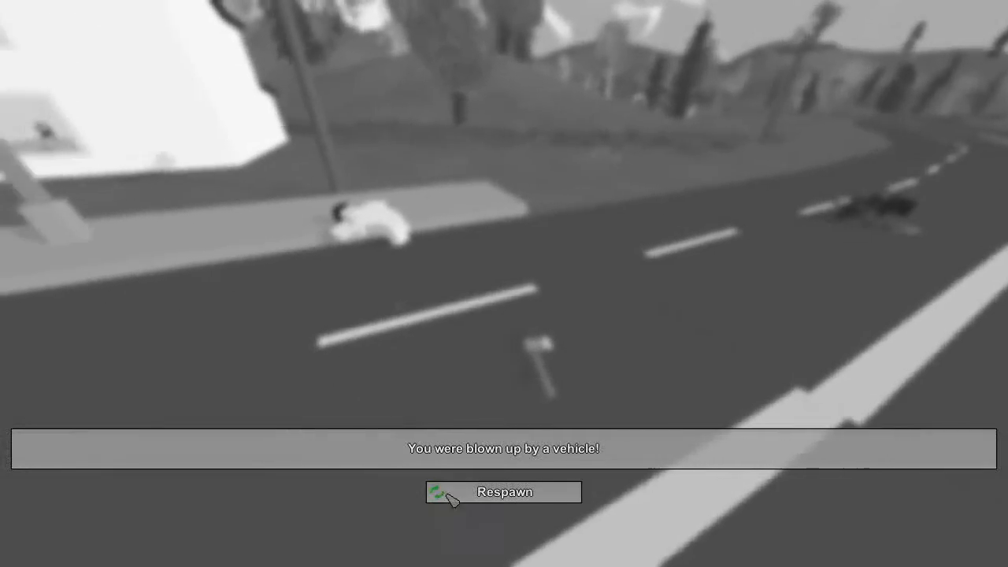
left_click(503, 492)
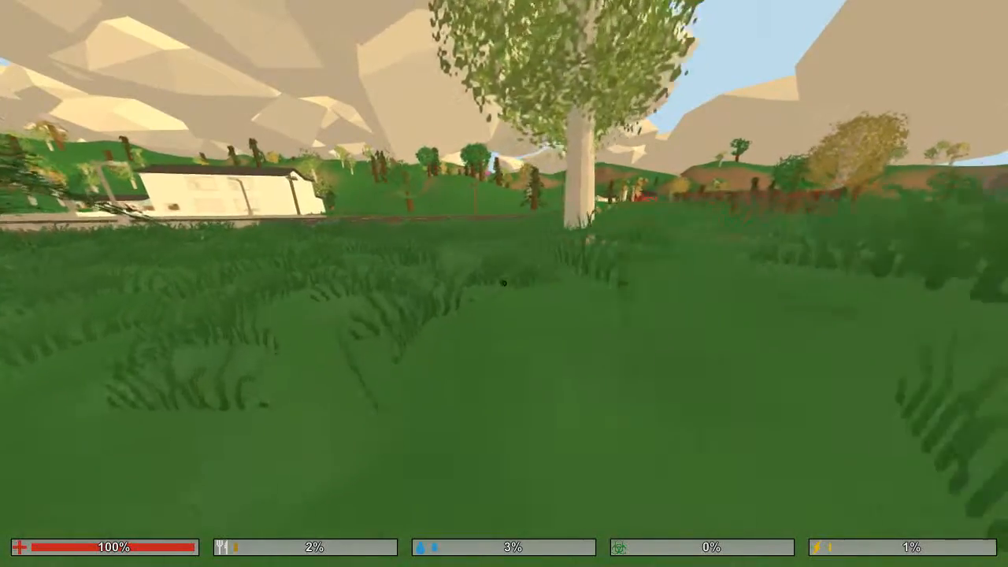
mouse_move(504, 283)
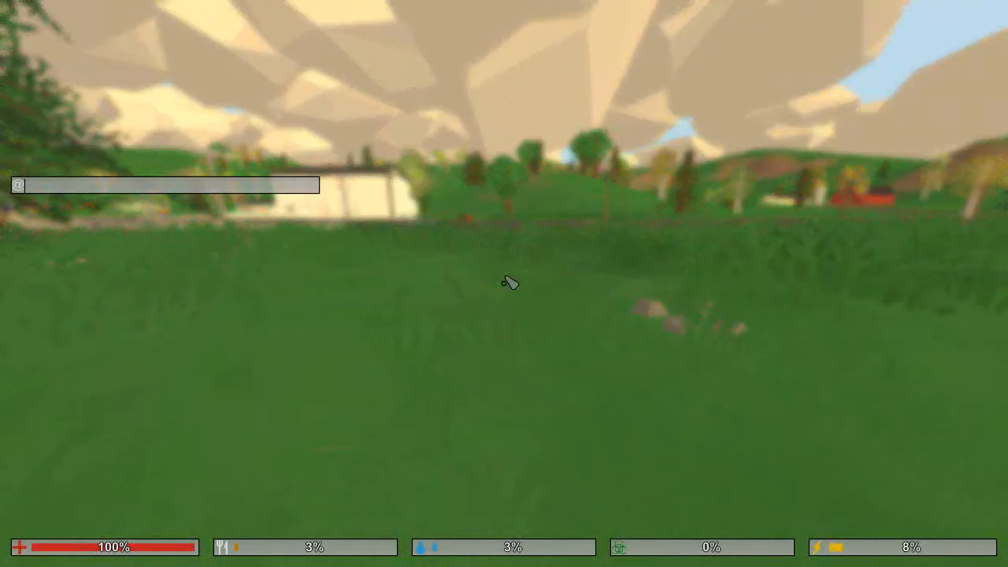
Step: Enter the 'vehicle' command to spawn a green jeep
type("vehicle")
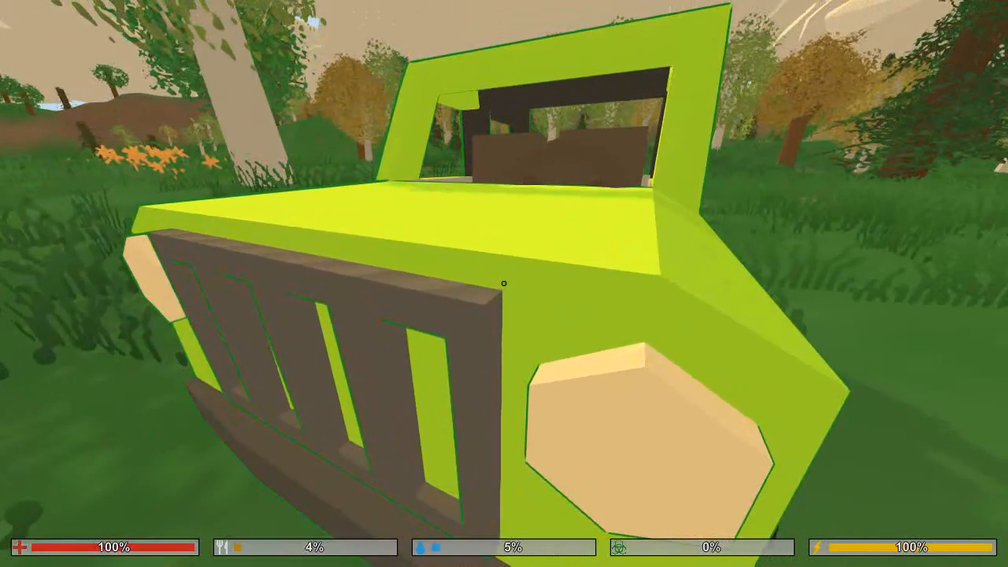
left_click(504, 283)
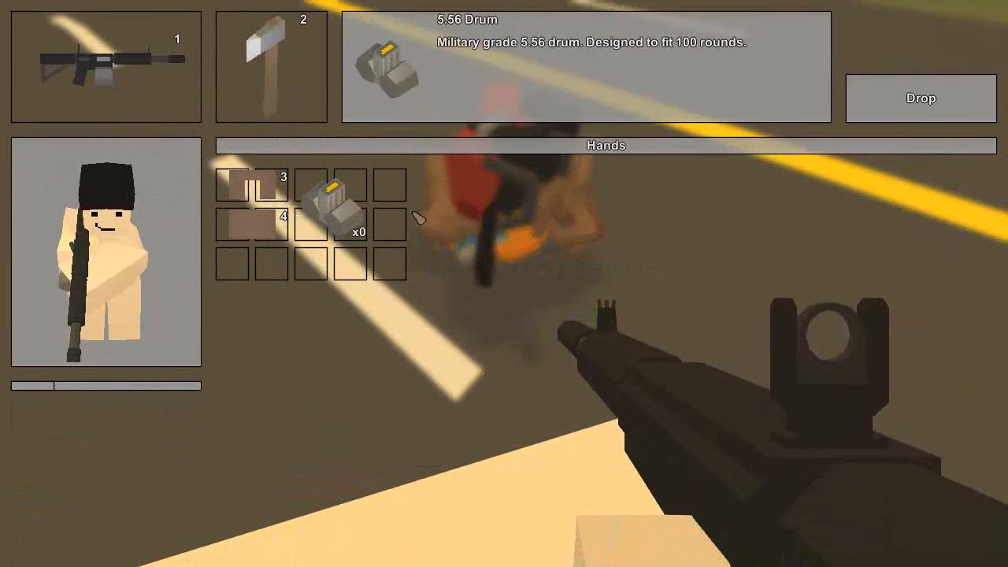
Step: Select the 5.56 Drum magazine in the inventory to view its details
left_click(331, 204)
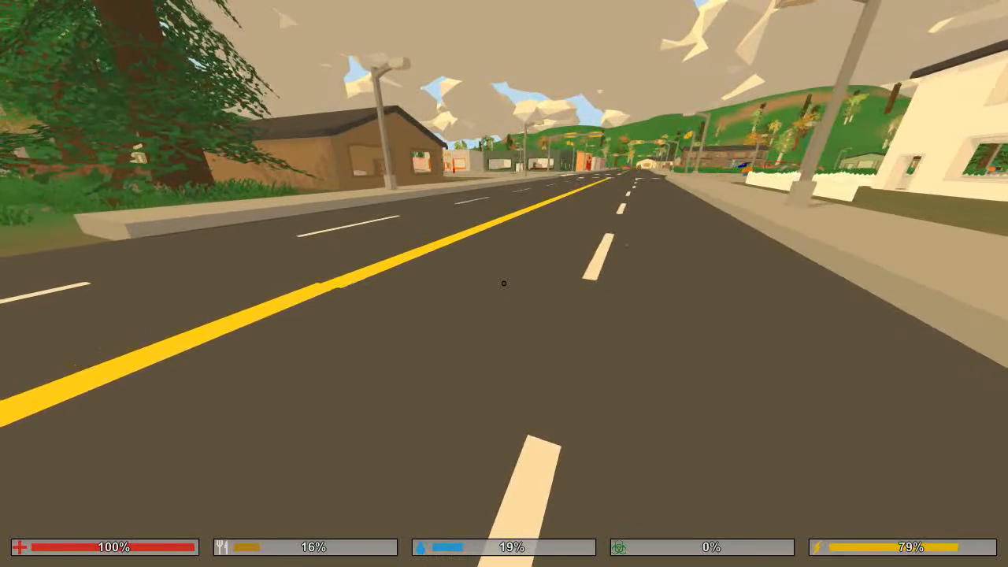
Step: Sprint along the main road past the town houses
key("w")
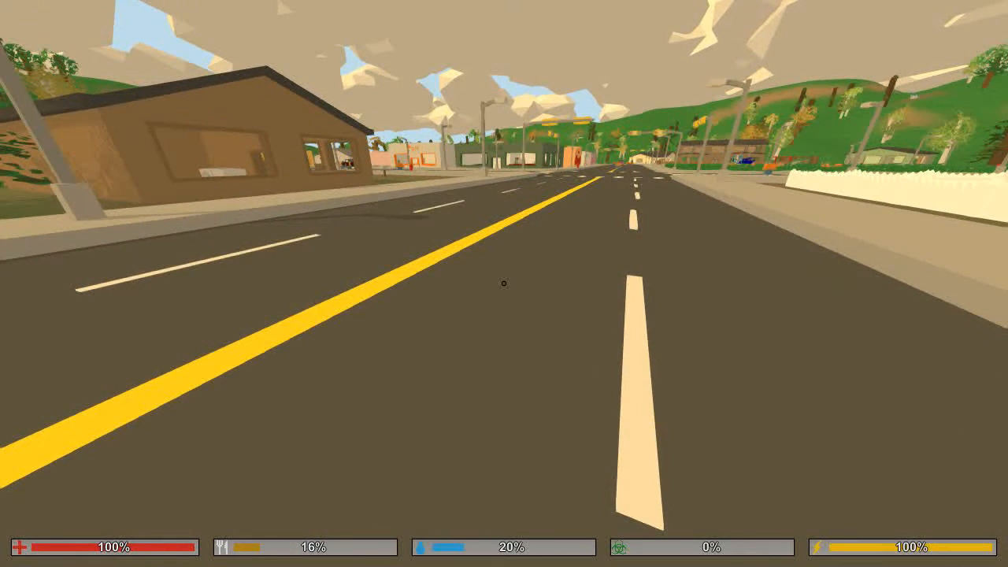
key("w")
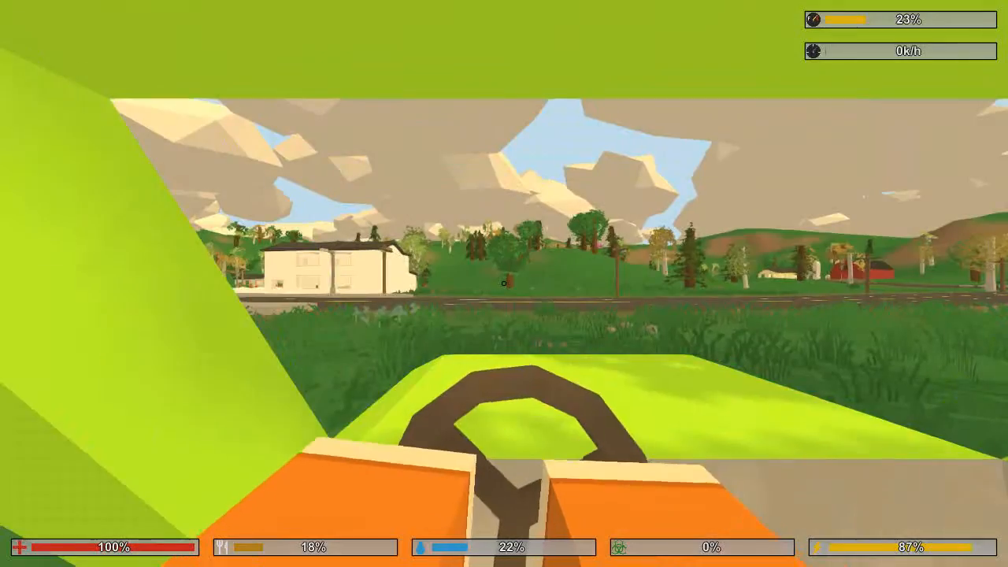
Step: Accelerate the green car across the grassy field
key("w")
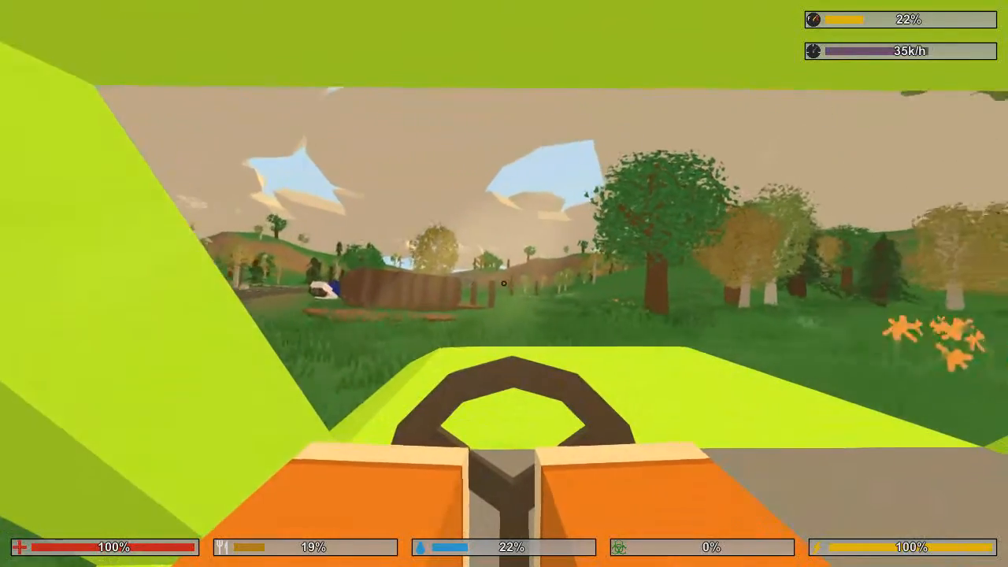
key("w")
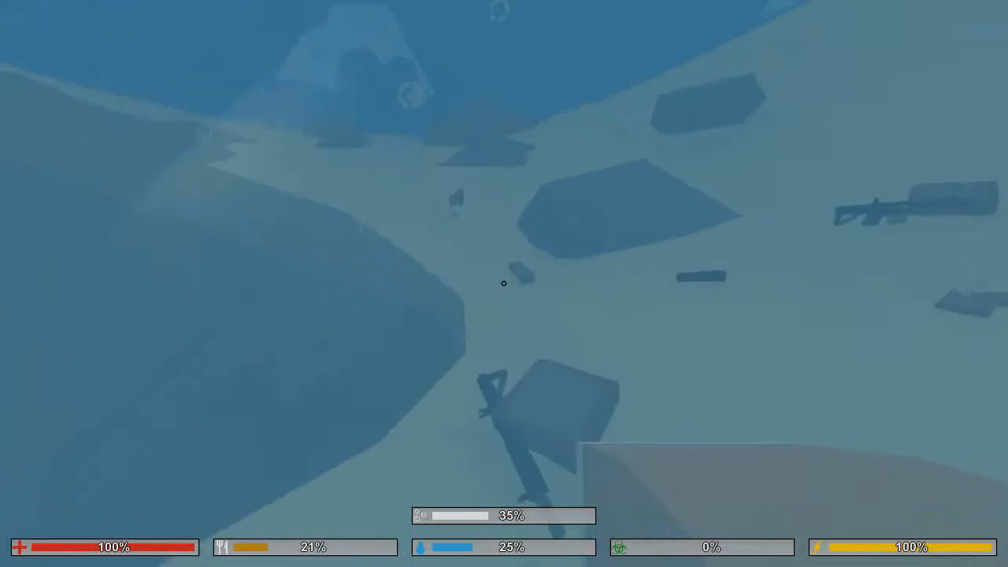
mouse_move(504, 284)
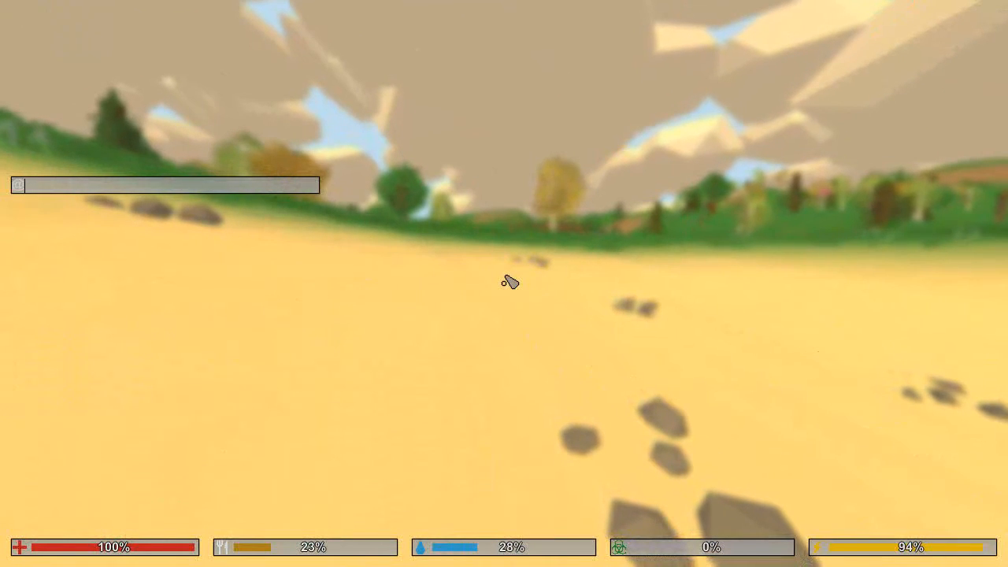
type("@vehicle")
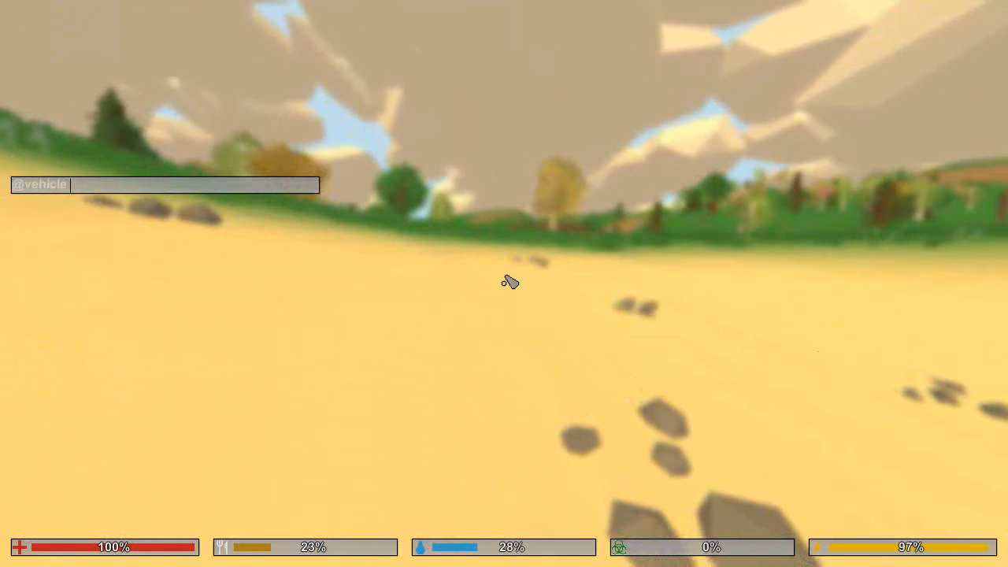
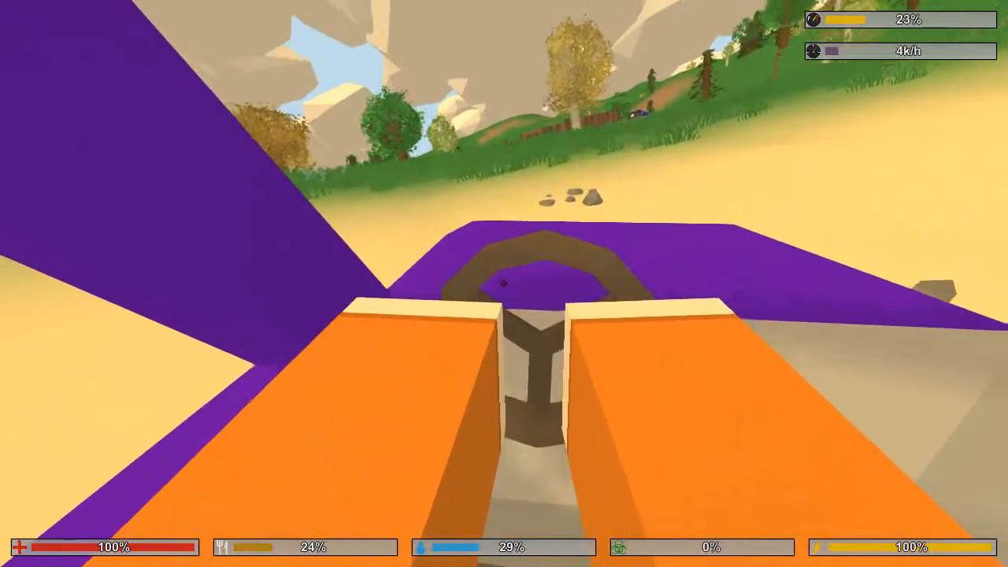
Step: Drive the purple car forward over the sand
key("w")
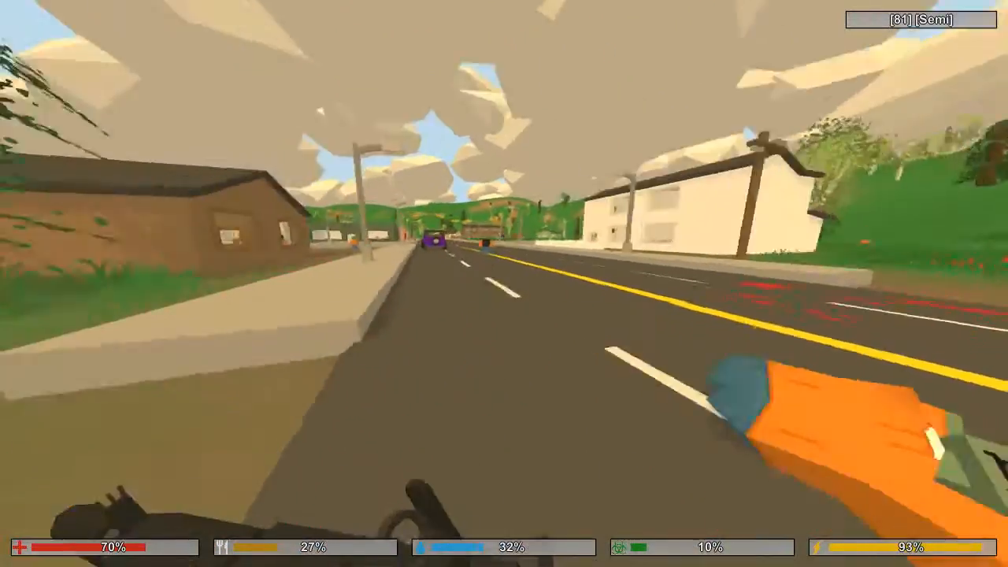
Step: Aim down the rifle's sights at zombies on the town road
right_click(504, 283)
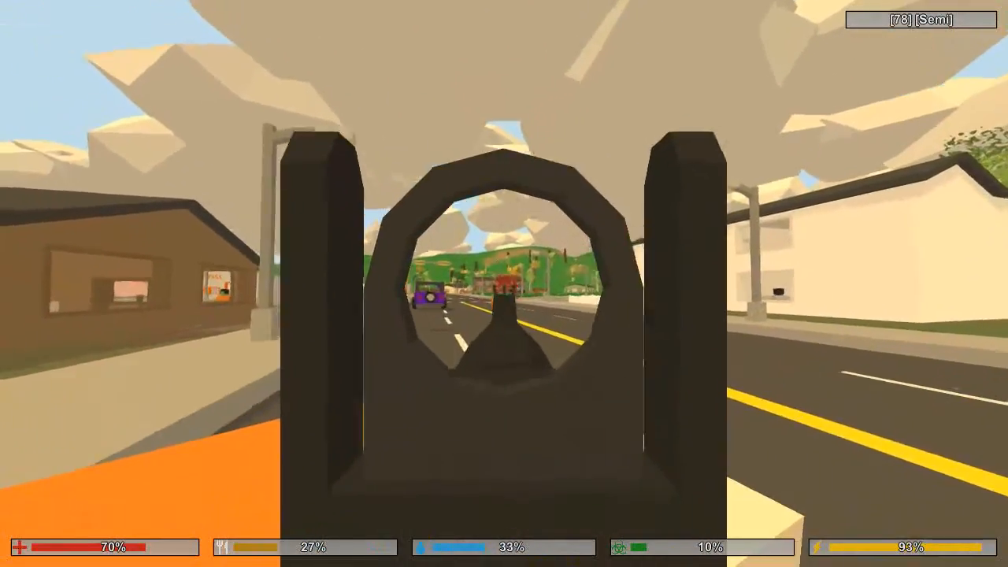